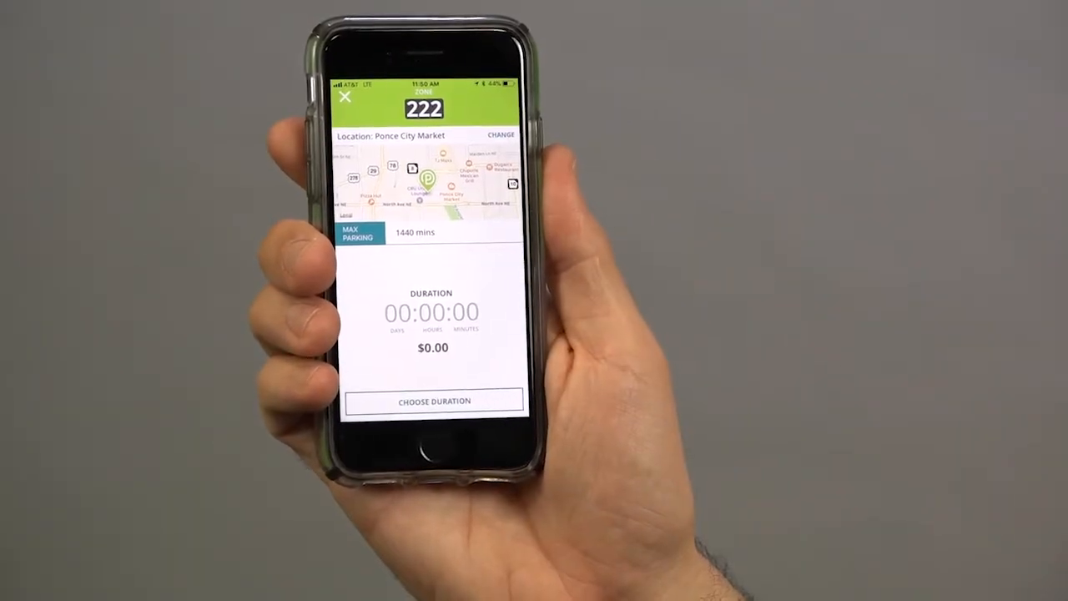
- Start adding zone 222 Ponce City Market to favorites from the parking screen
click(434, 401)
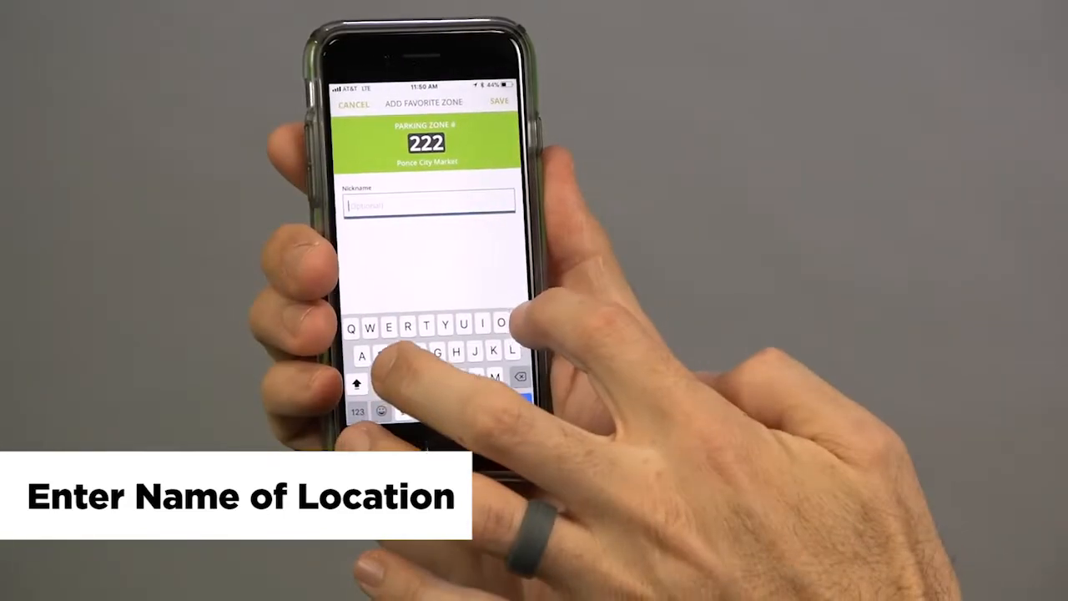
- Save zone 222 Ponce City Market as a favorite nicknamed 'PCM'
text(P)
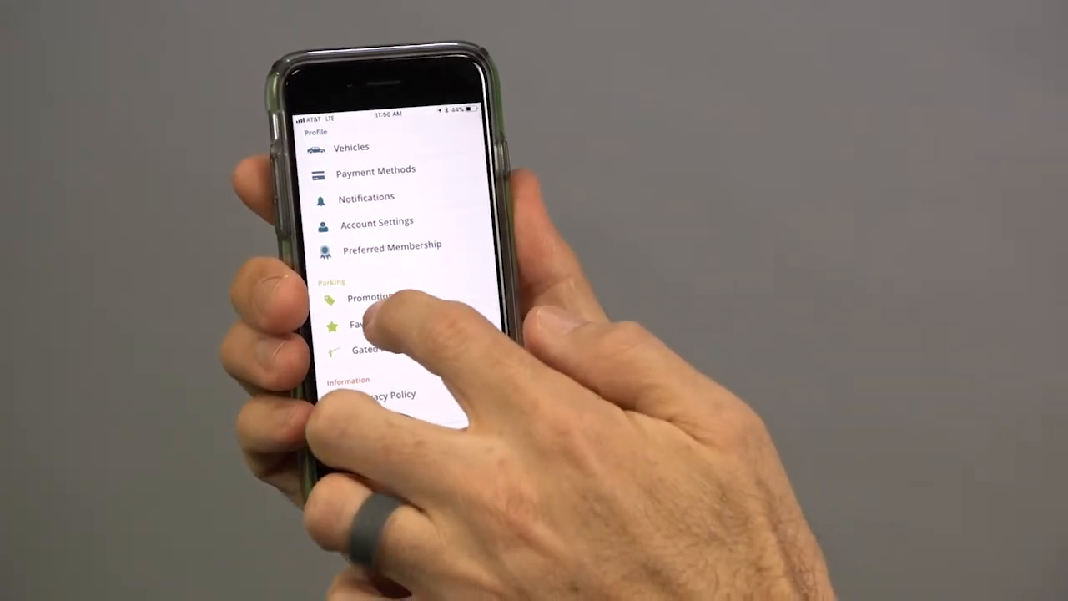
- View the Favorite Zones list and bring up the PCM entry's edit form
click(359, 324)
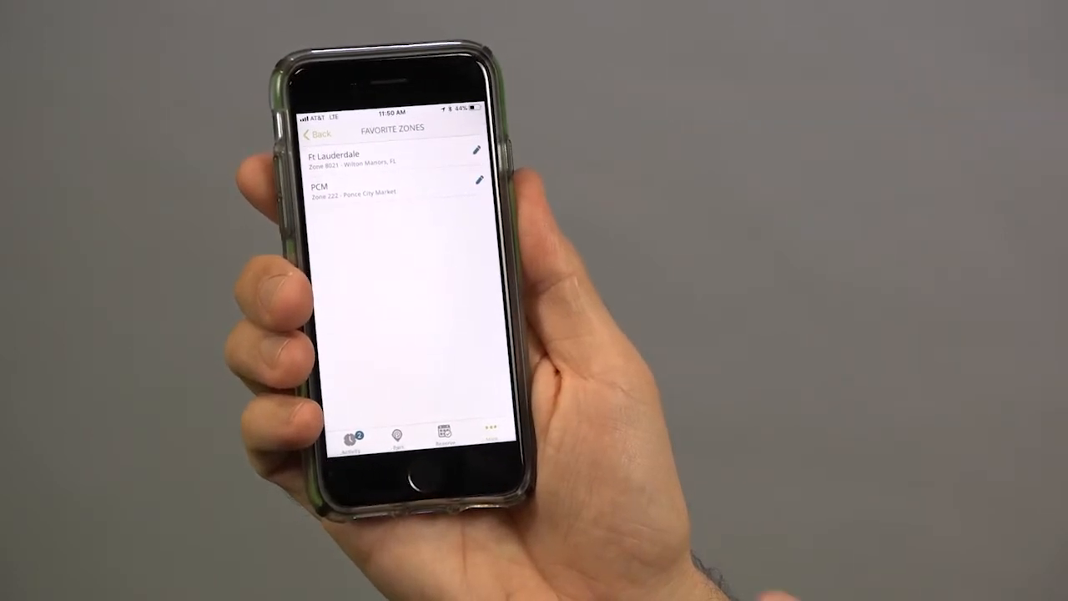
click(477, 181)
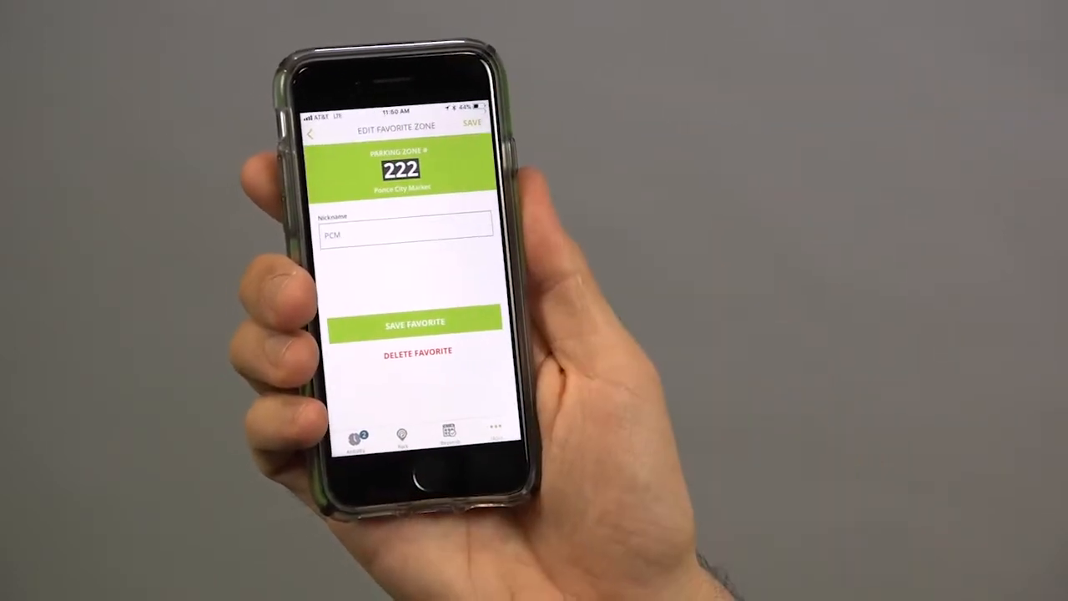